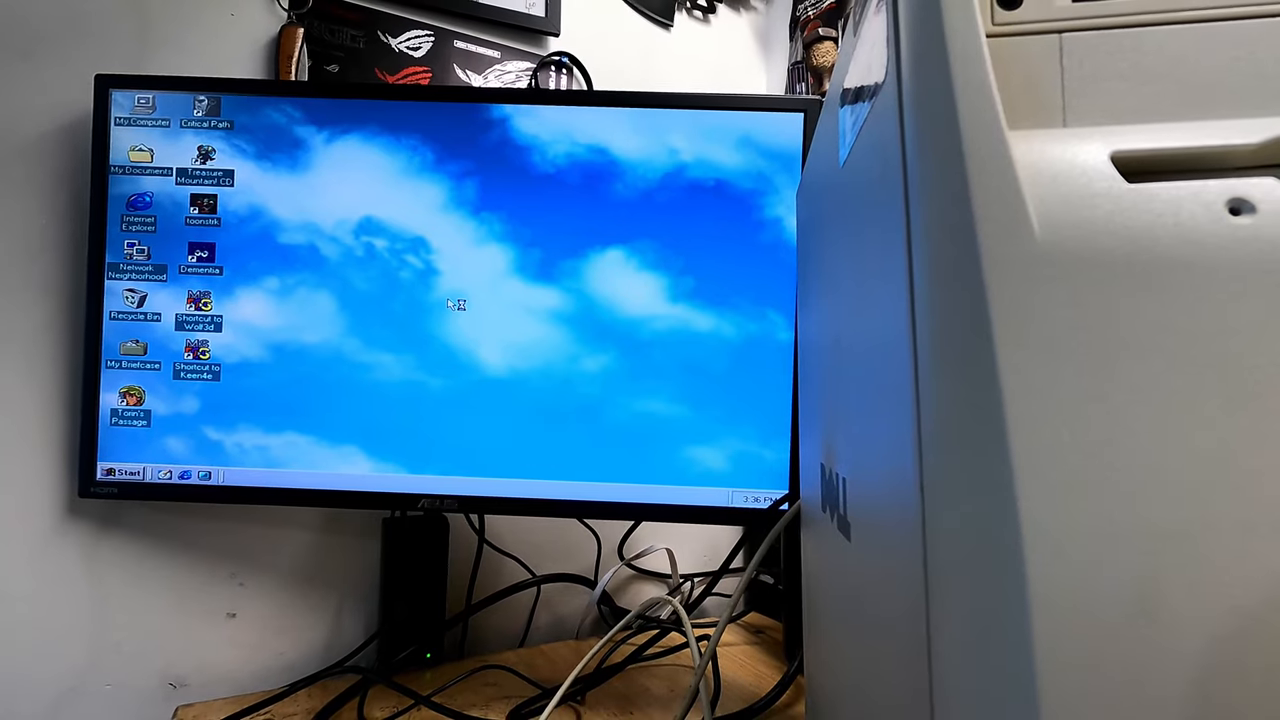
# Launch Treasure Mountain! from its desktop CD icon so the title screen appears
pyautogui.doubleClick(205, 160)
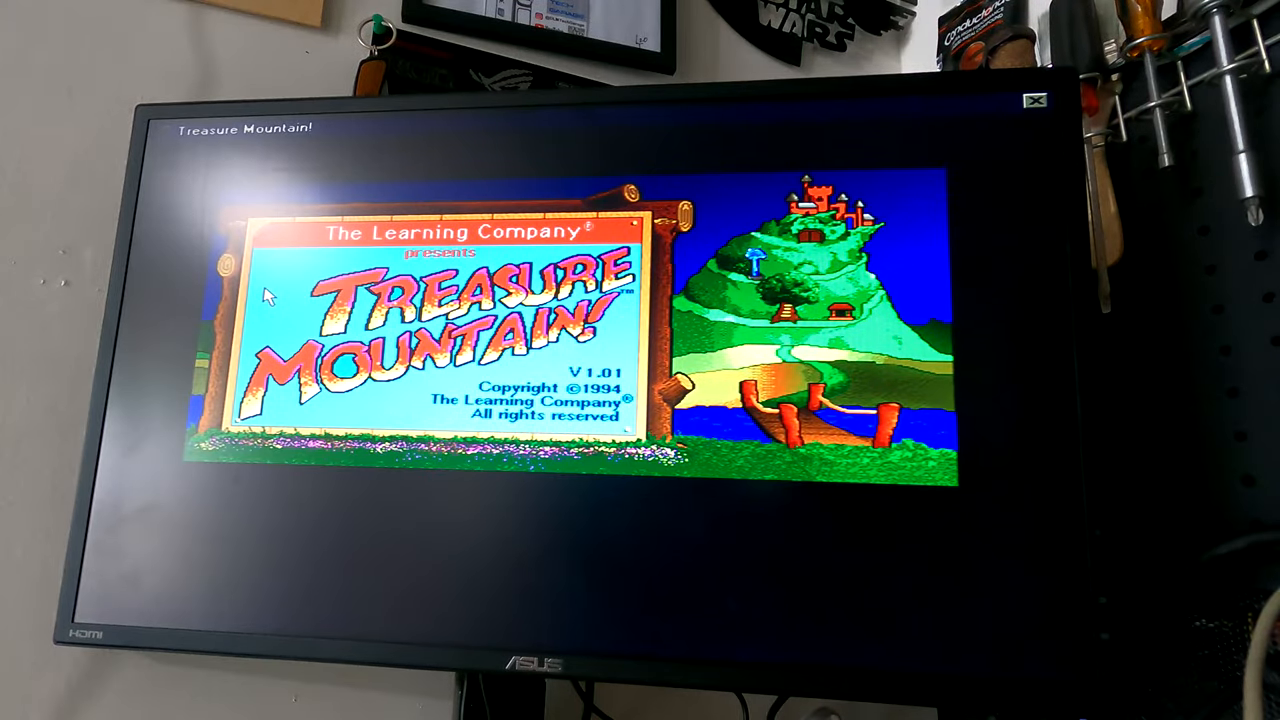